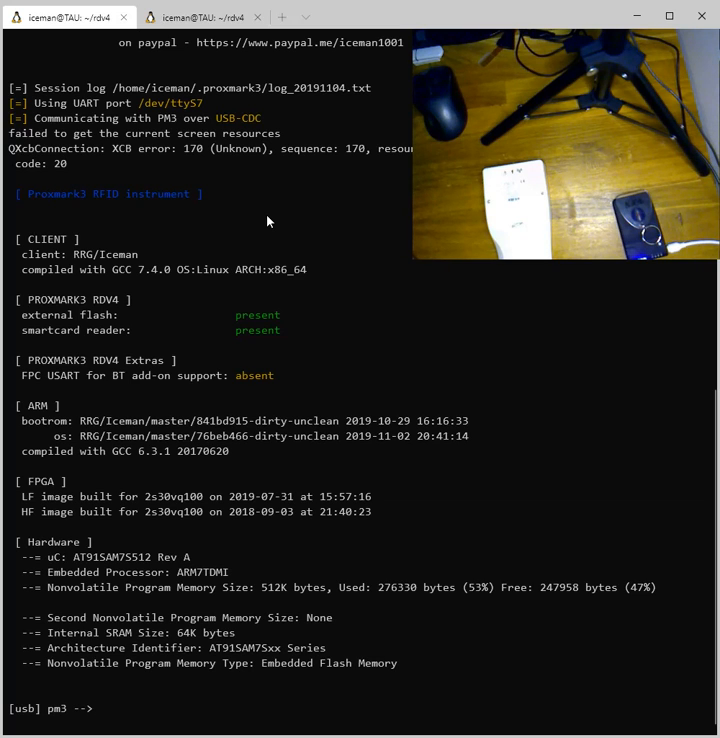
Step: List the FDX-B subcommands (demod, read, clone, sim) with 'lf fdx' at the pm3 prompt
text(lf fd)
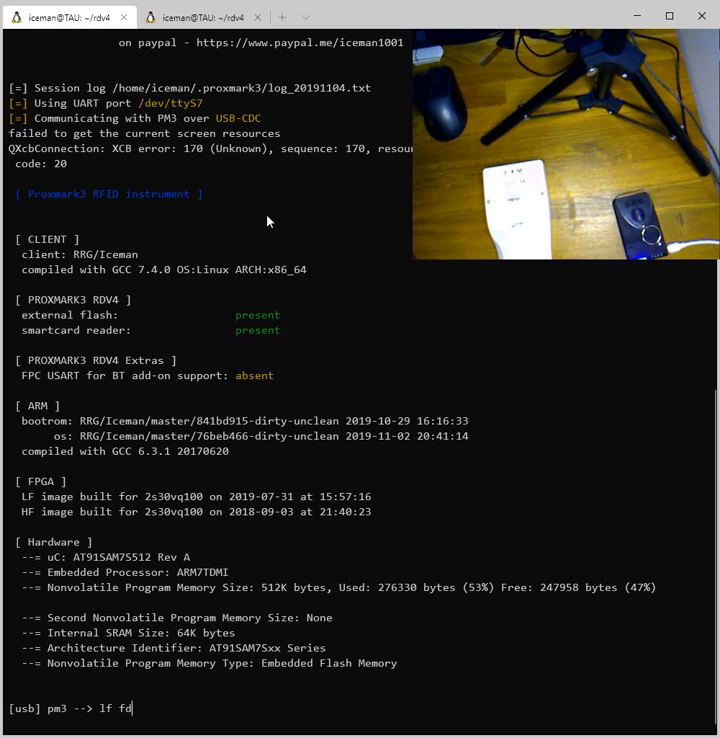
key(Return)
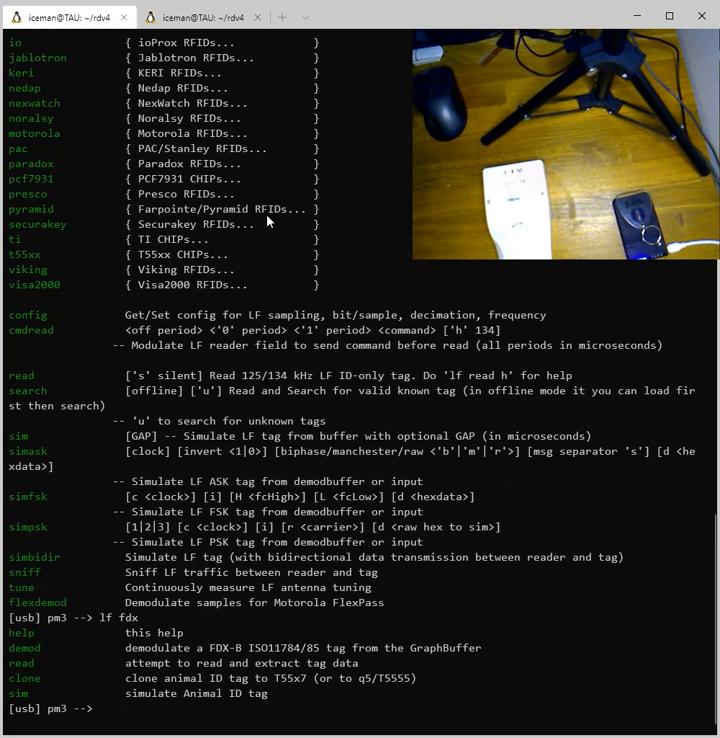
text(lf fdx)
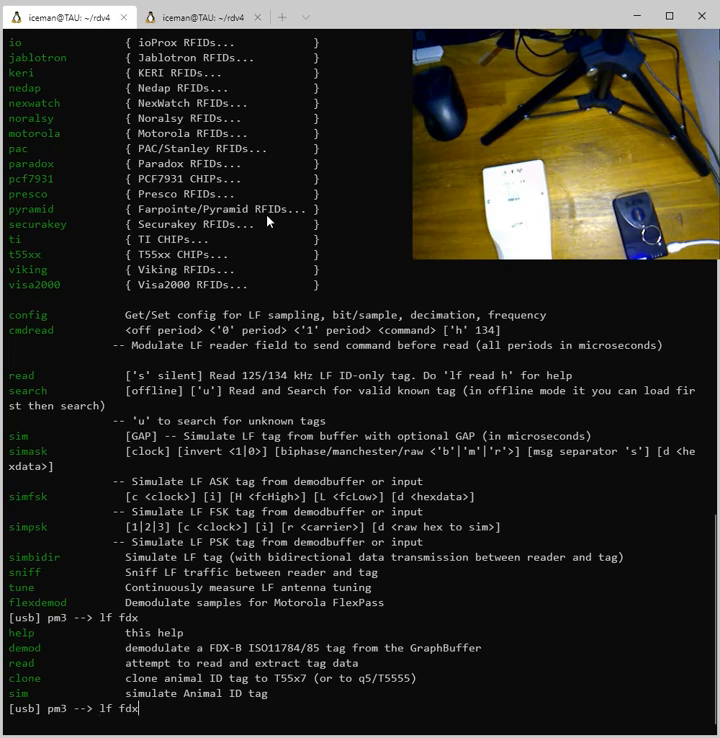
text(reader)
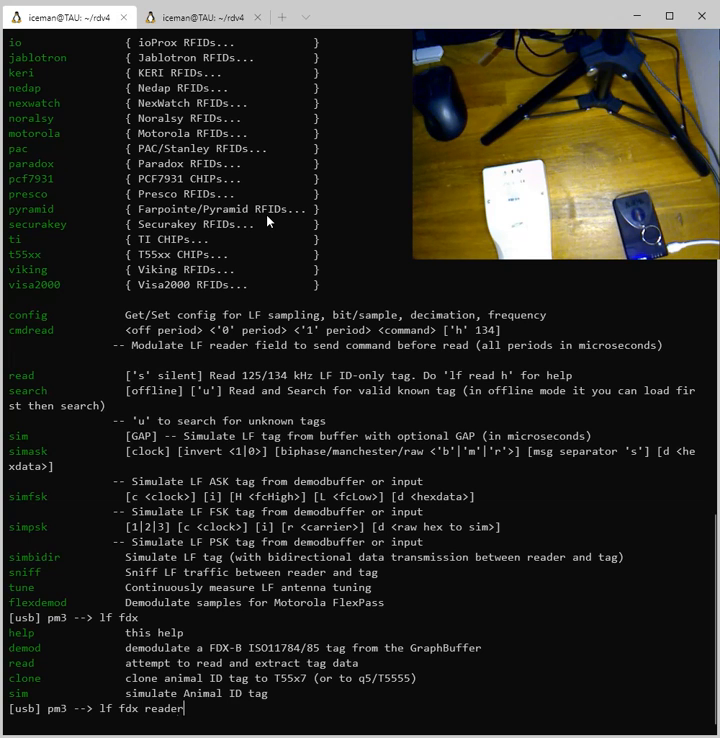
key(Return)
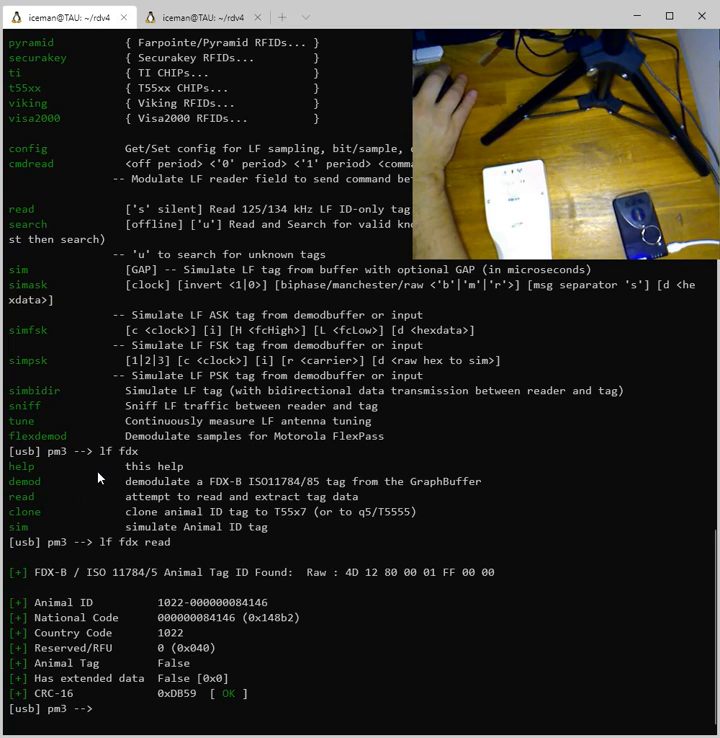
mouse_move(263, 700)
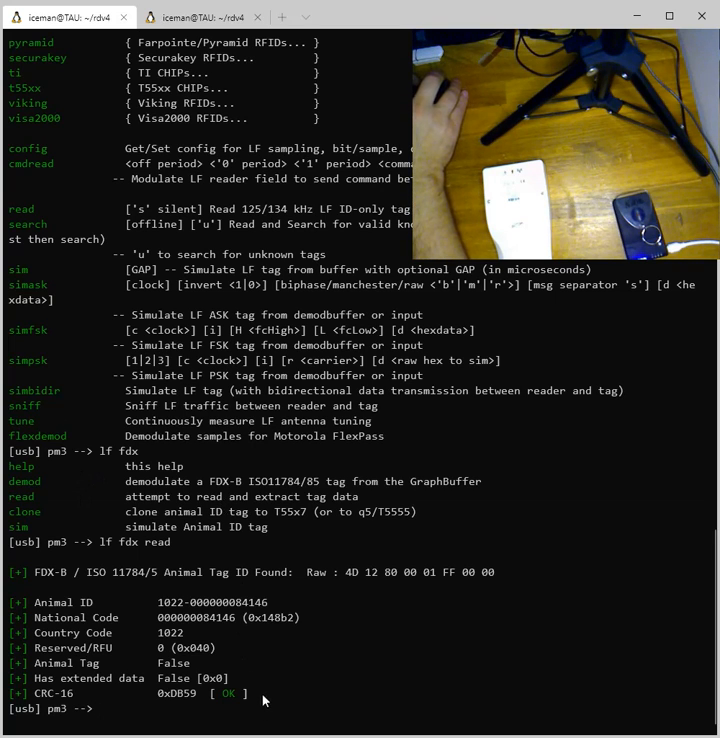